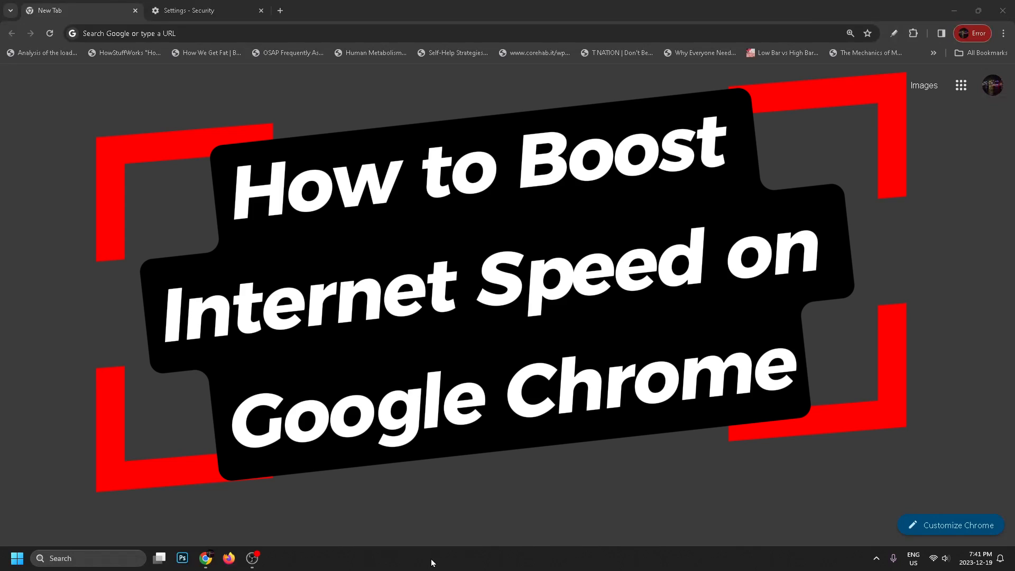
Step: Bring up Chrome's main three-dot menu over the New Tab page
left_click(135, 10)
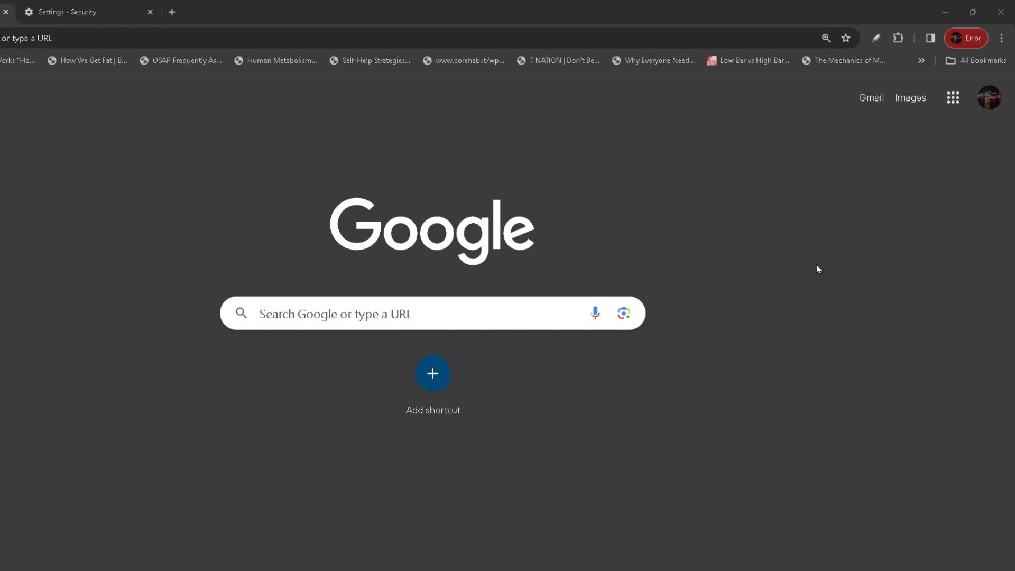
left_click(1001, 39)
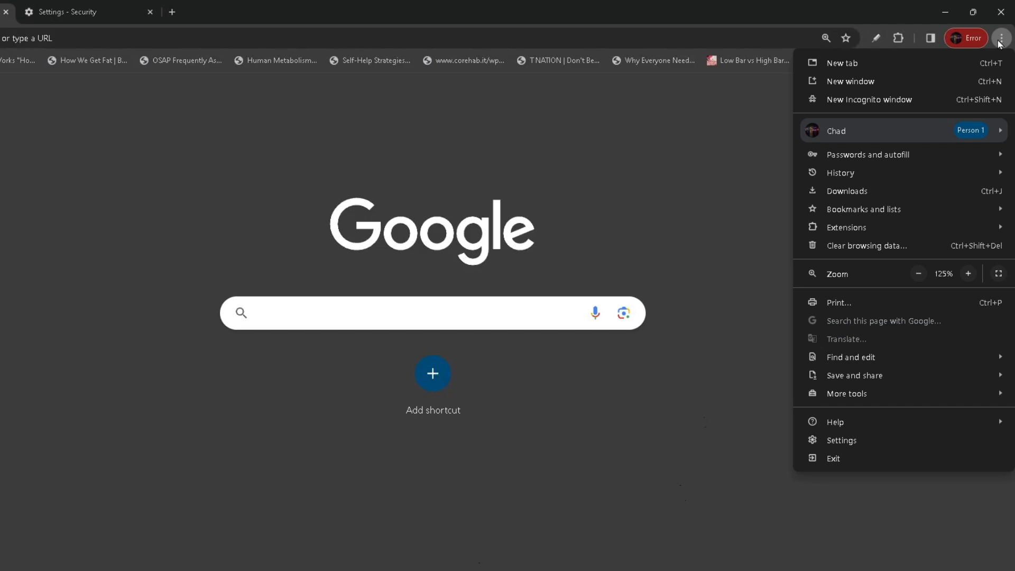
mouse_move(842, 440)
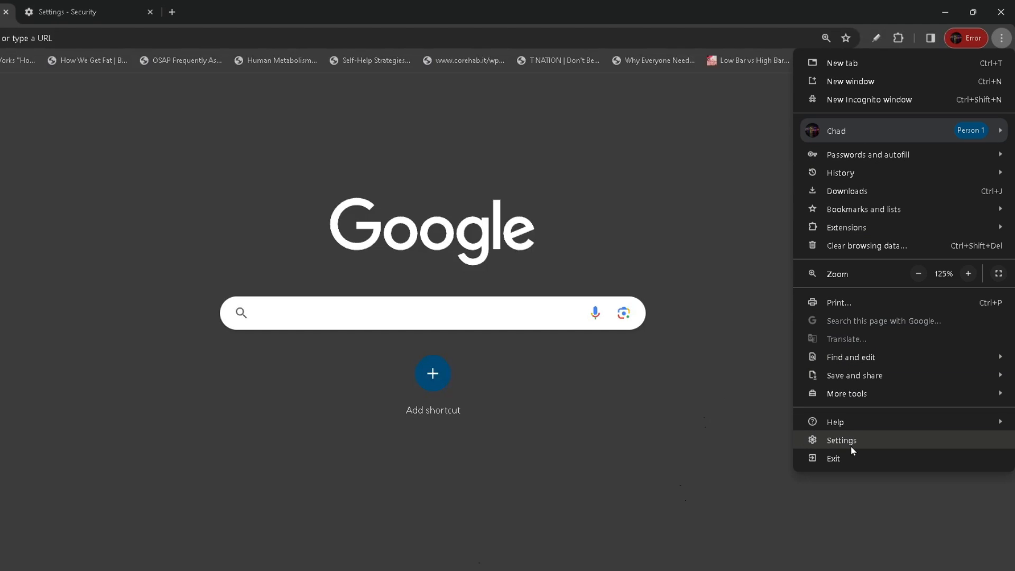
Step: Go to Settings and scroll the Security page down to the Advanced options
left_click(842, 440)
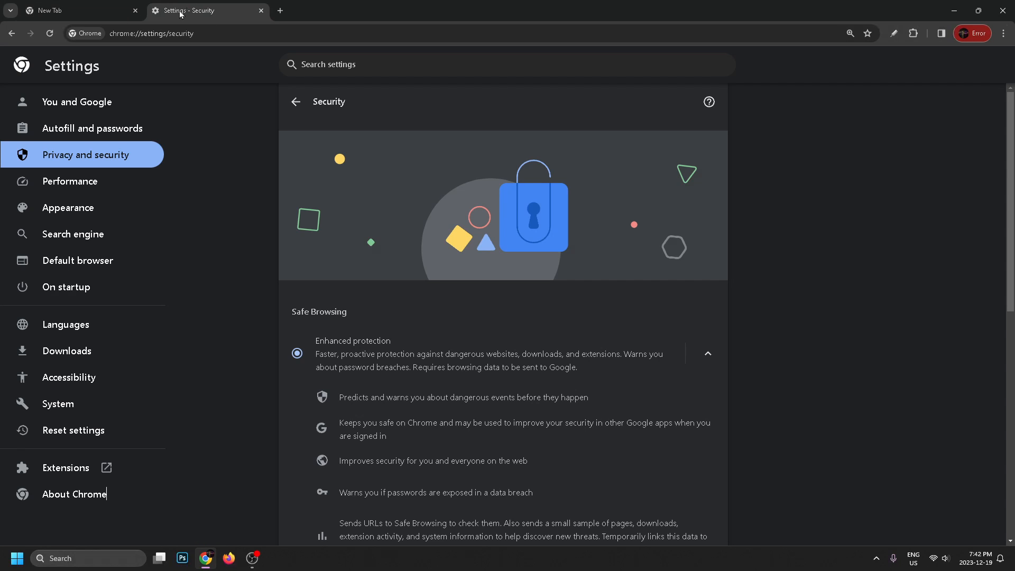
mouse_move(282, 214)
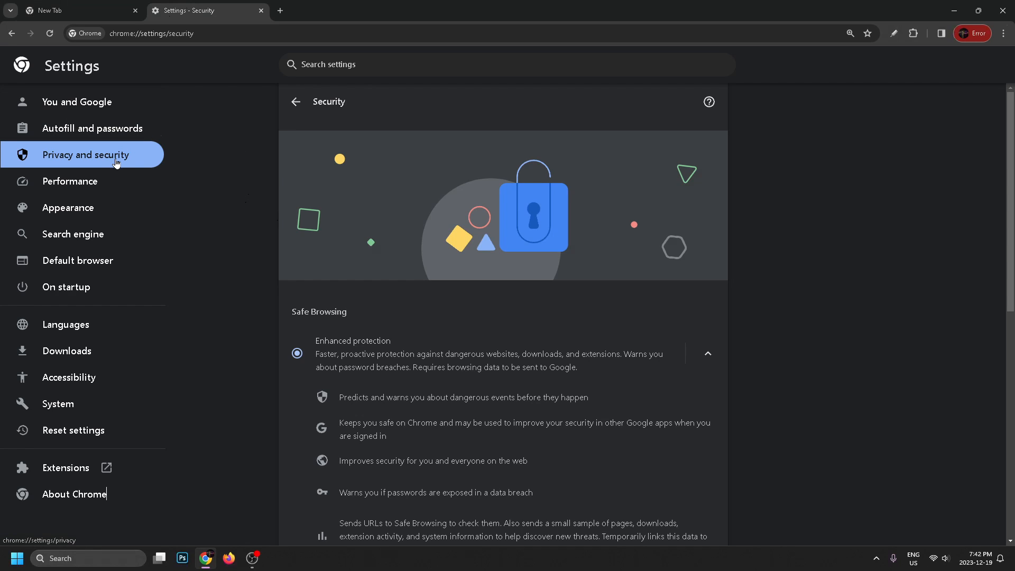
scroll("down", 3)
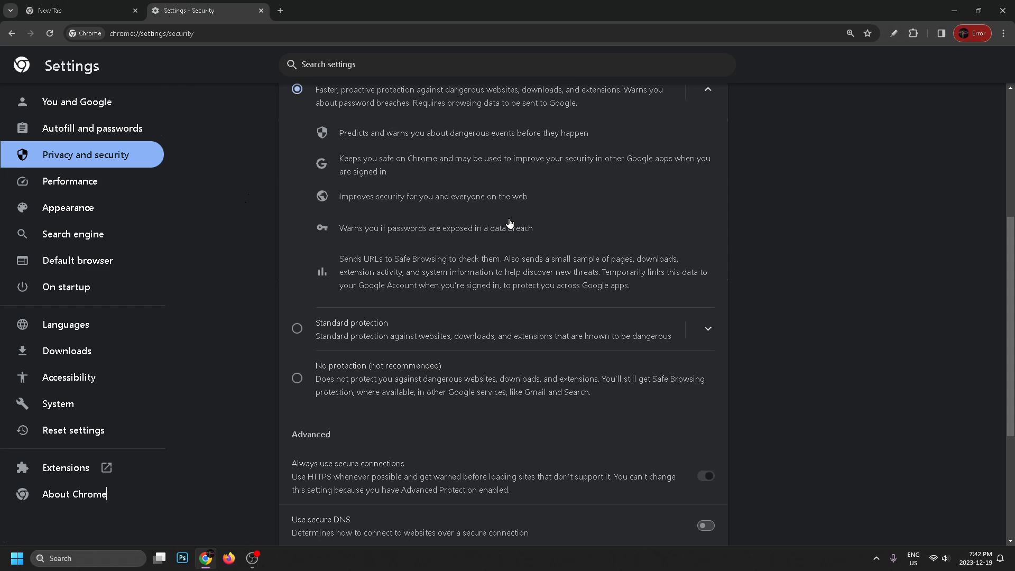
scroll("down", 3)
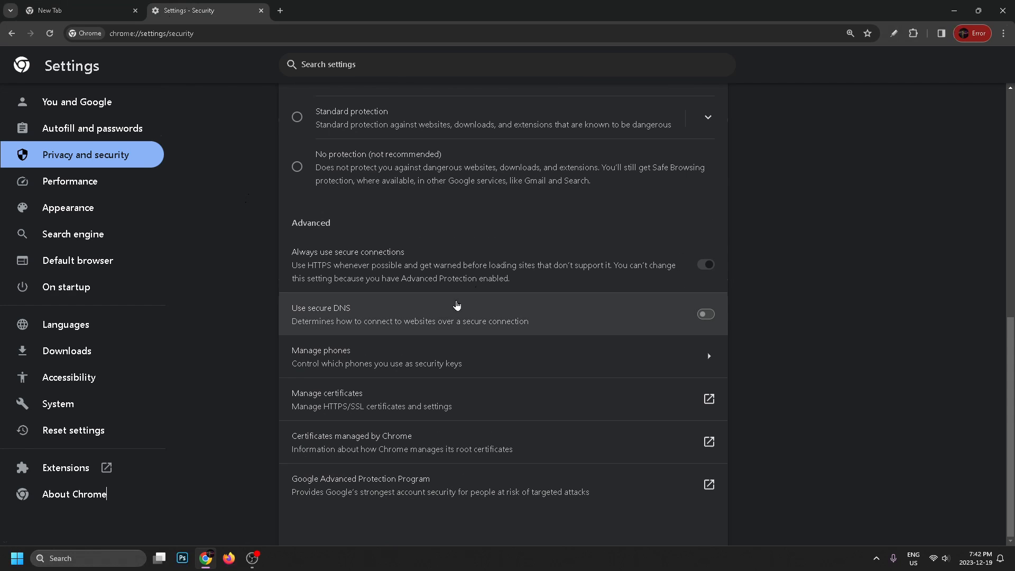
mouse_move(473, 313)
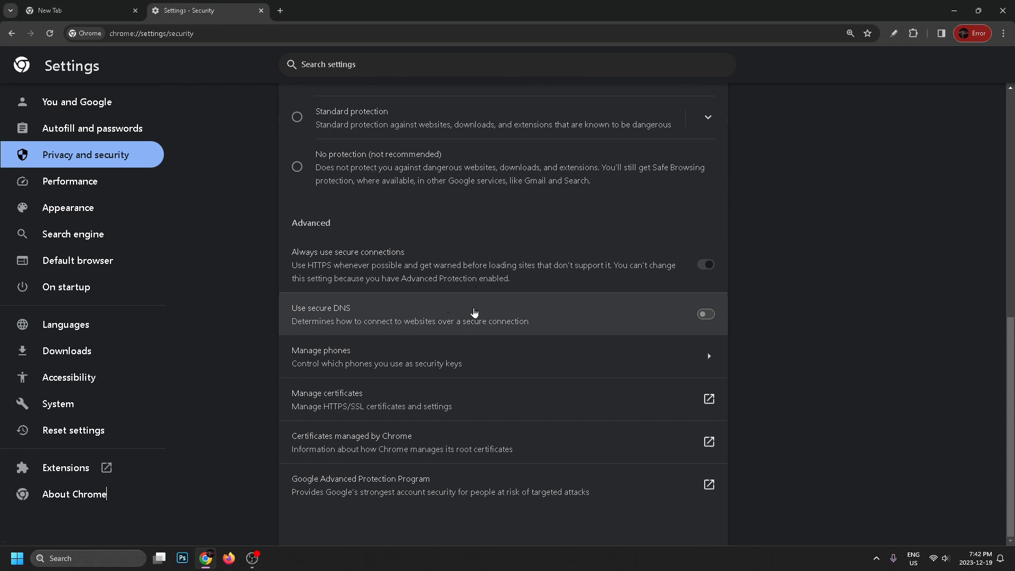
Step: Turn on Use secure DNS and switch to the 'With' custom-provider option
left_click(706, 314)
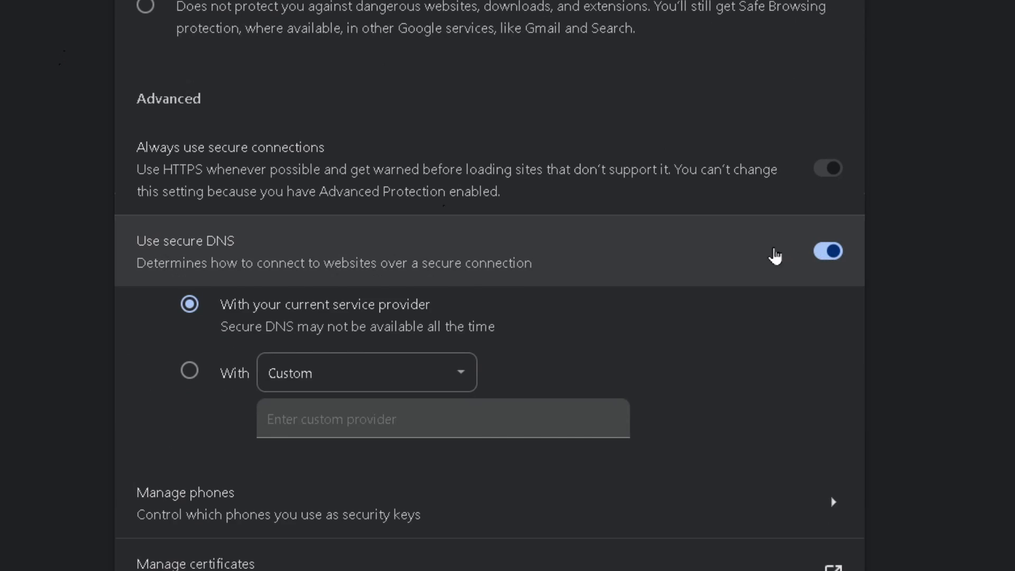
scroll("down", 3)
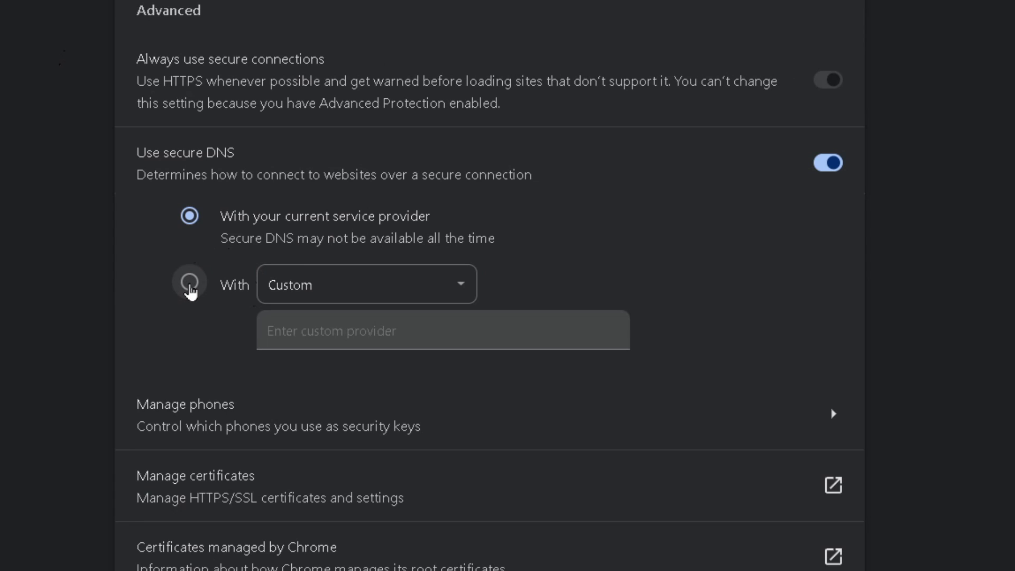
left_click(189, 283)
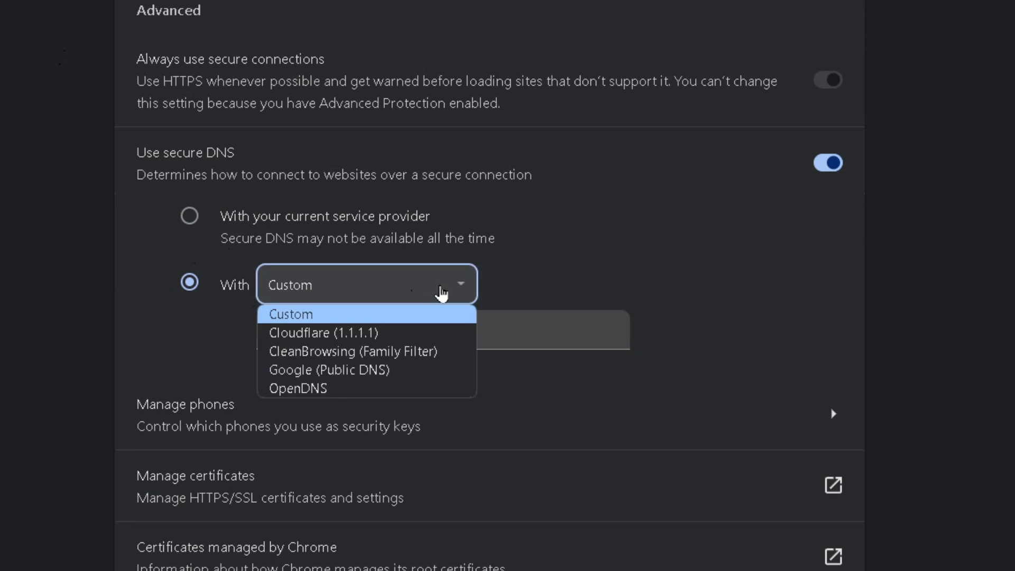
mouse_move(420, 331)
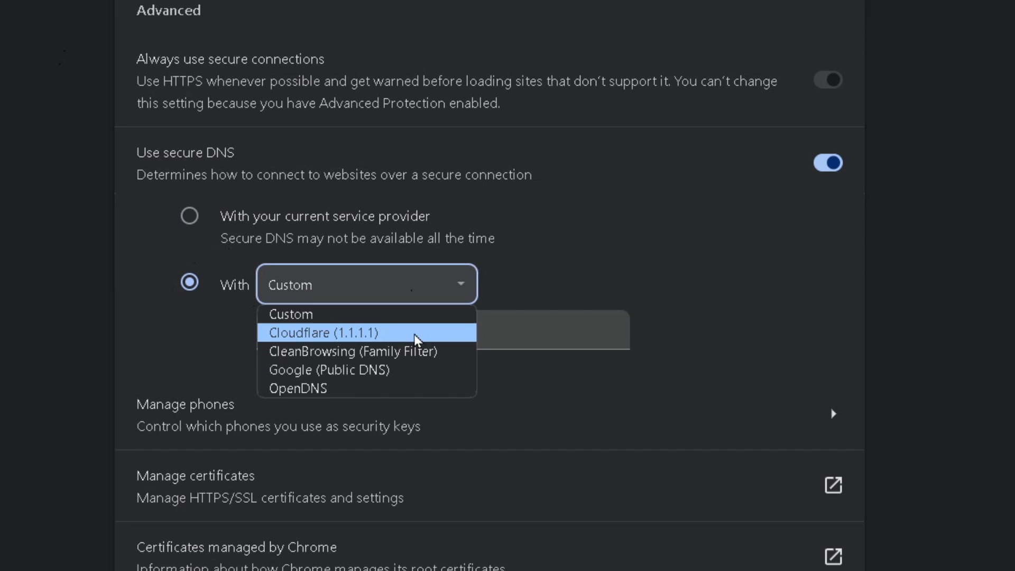
mouse_move(399, 388)
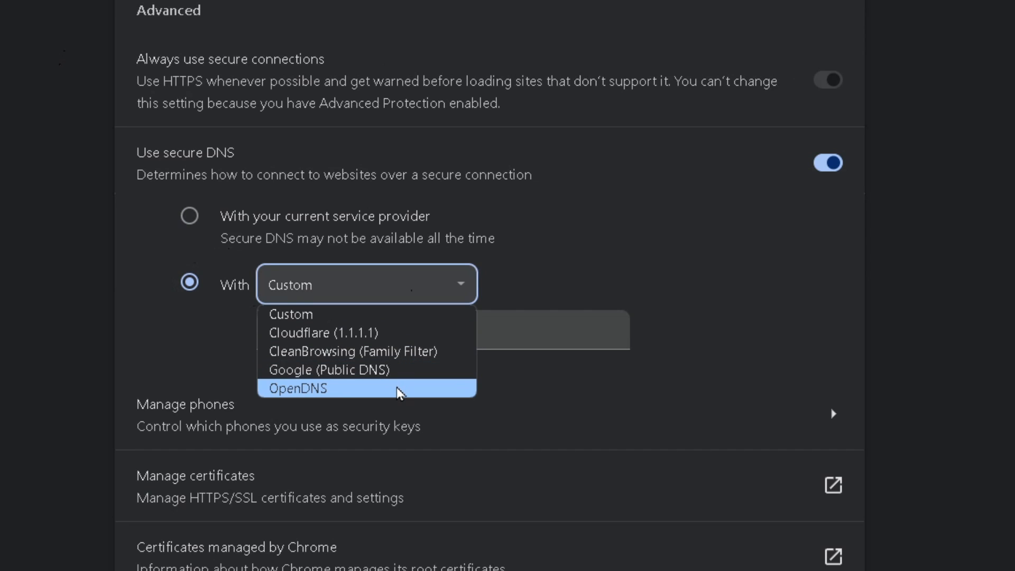
mouse_move(394, 370)
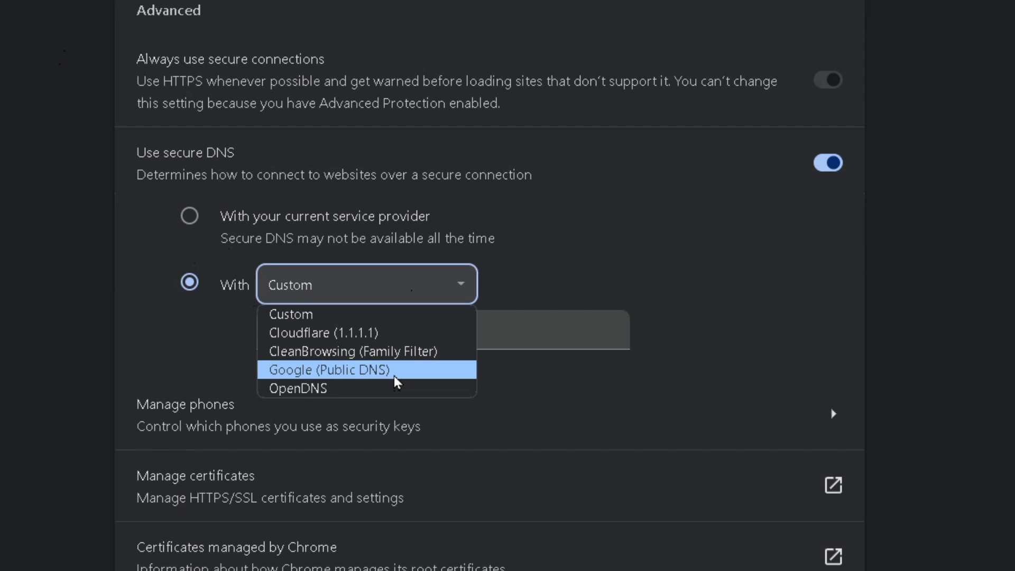
mouse_move(366, 332)
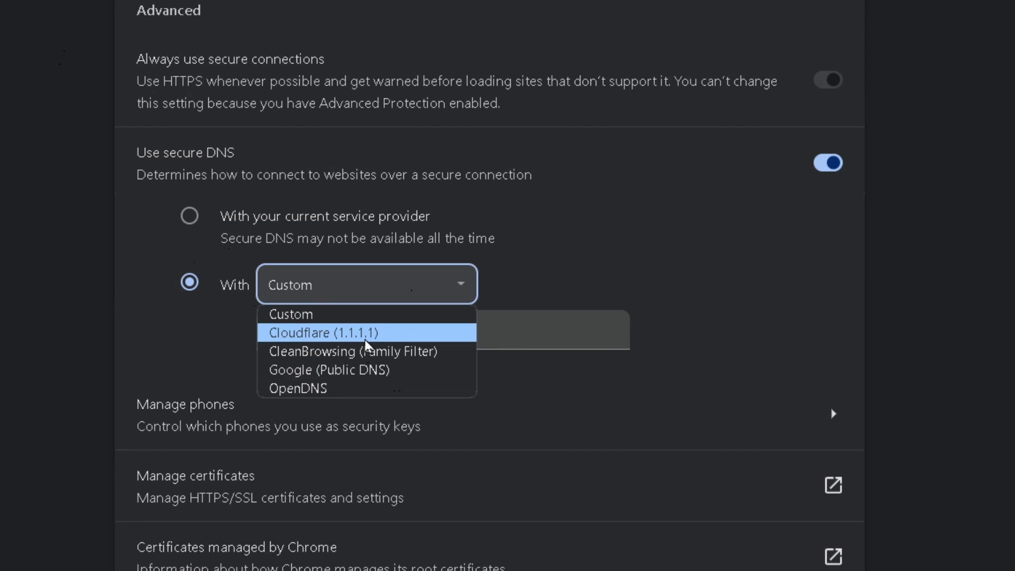
mouse_move(369, 338)
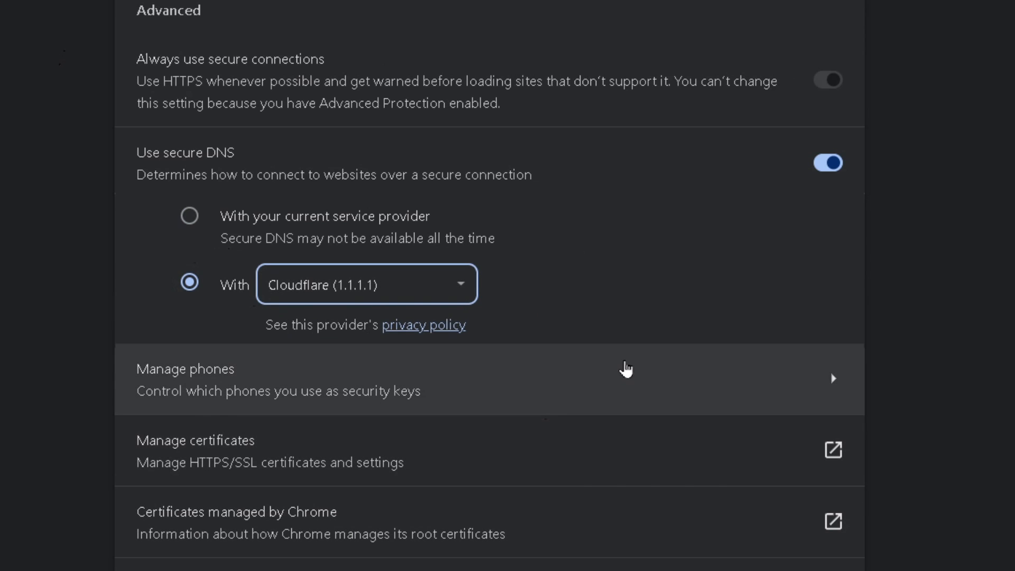
mouse_move(377, 110)
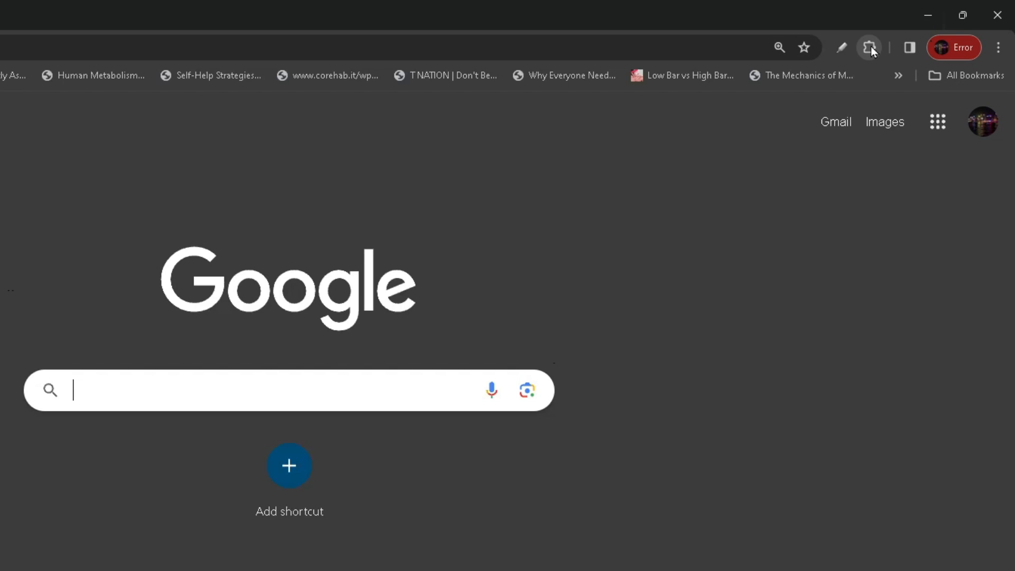
left_click(870, 46)
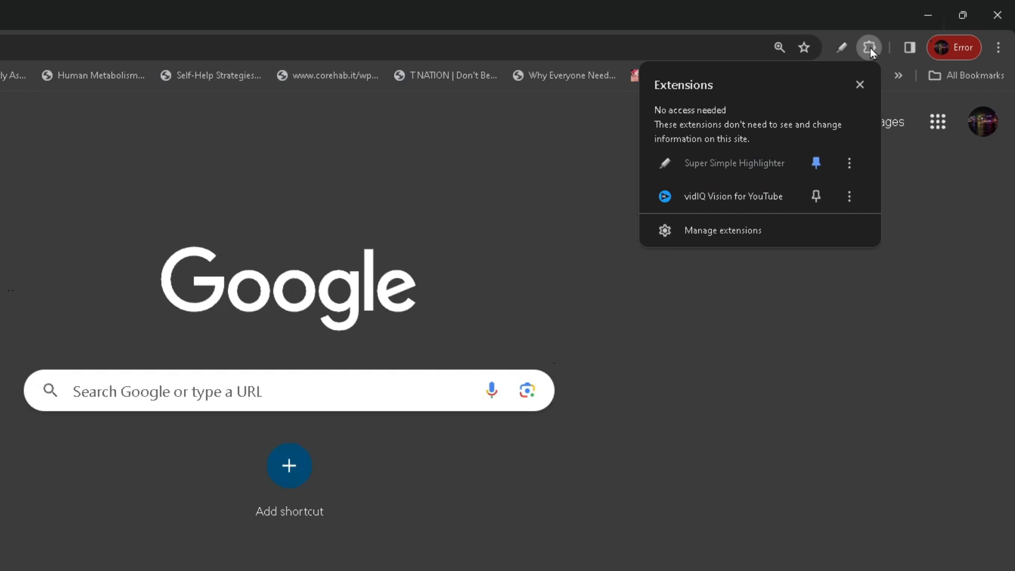
mouse_move(766, 143)
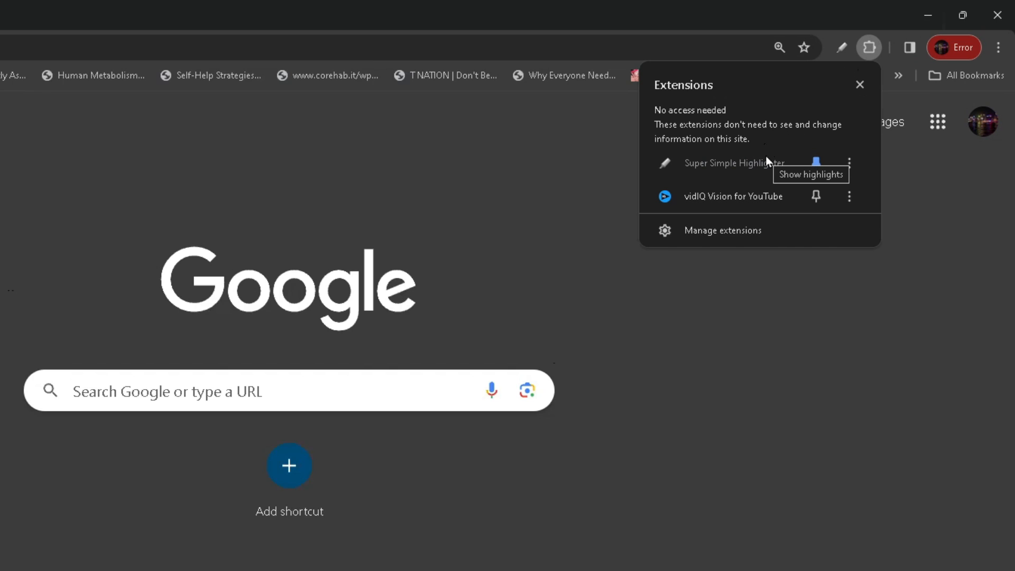
mouse_move(744, 182)
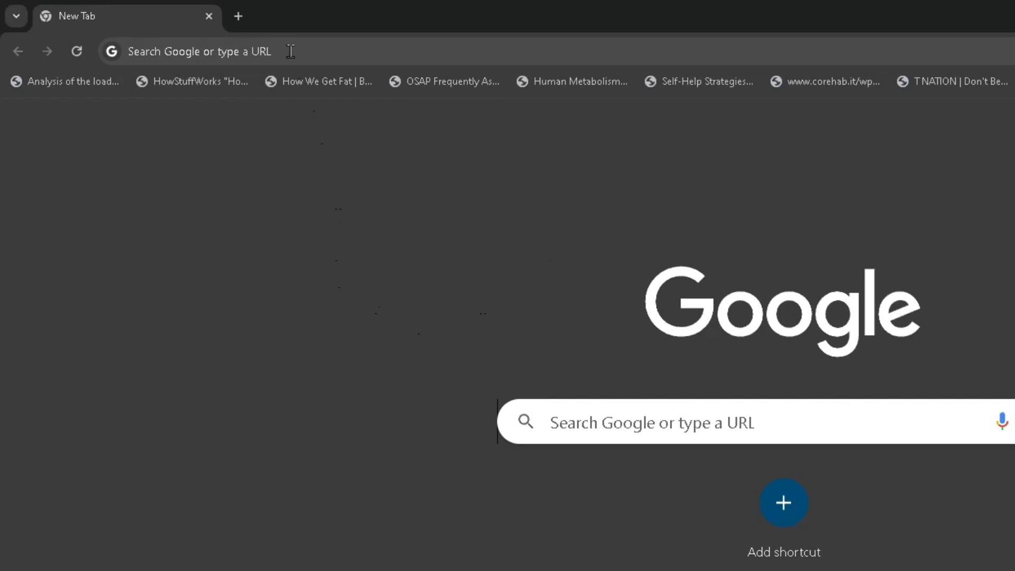
Step: Navigate to chrome://flags/ to reach the Experiments page
left_click(198, 50)
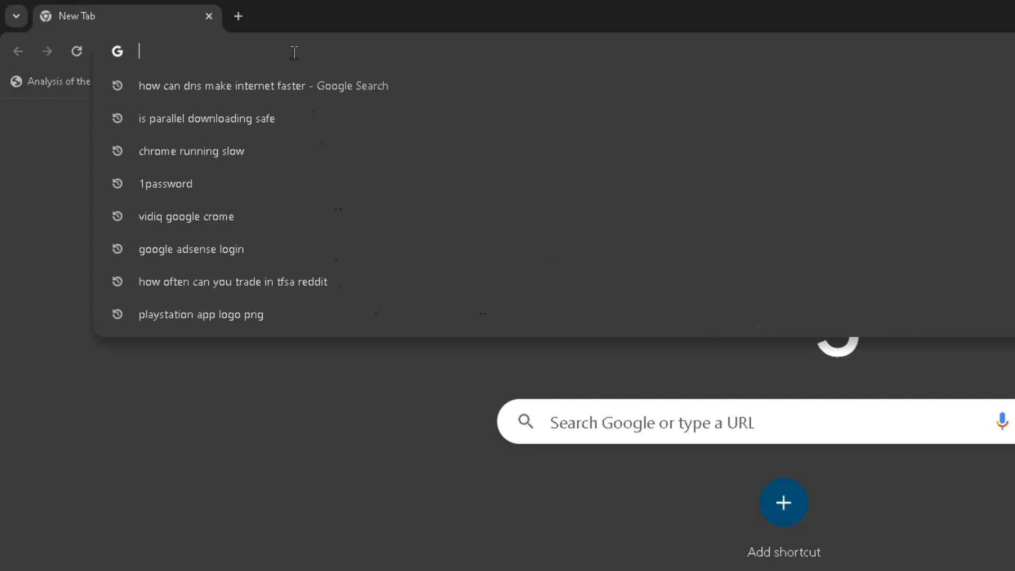
type("chrome://flags/")
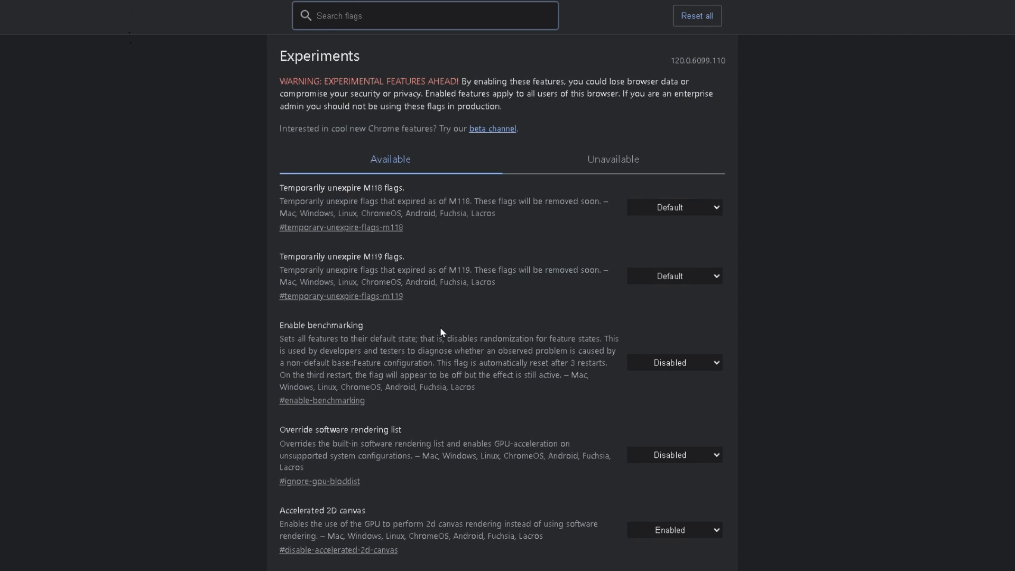
Step: Filter flags by 'para', view Parallel downloading's state options, and leave it at Default
left_click(425, 16)
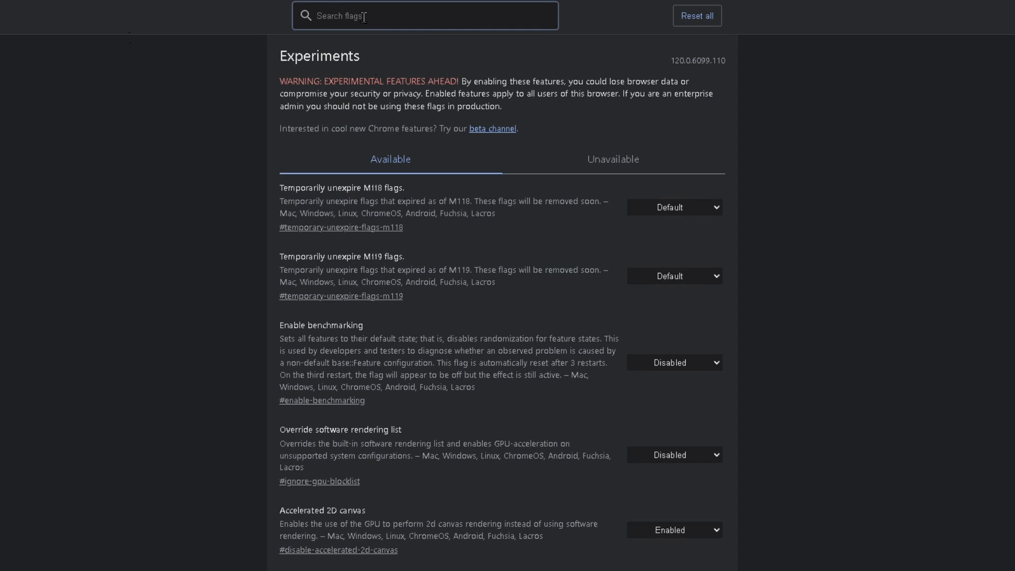
type("para")
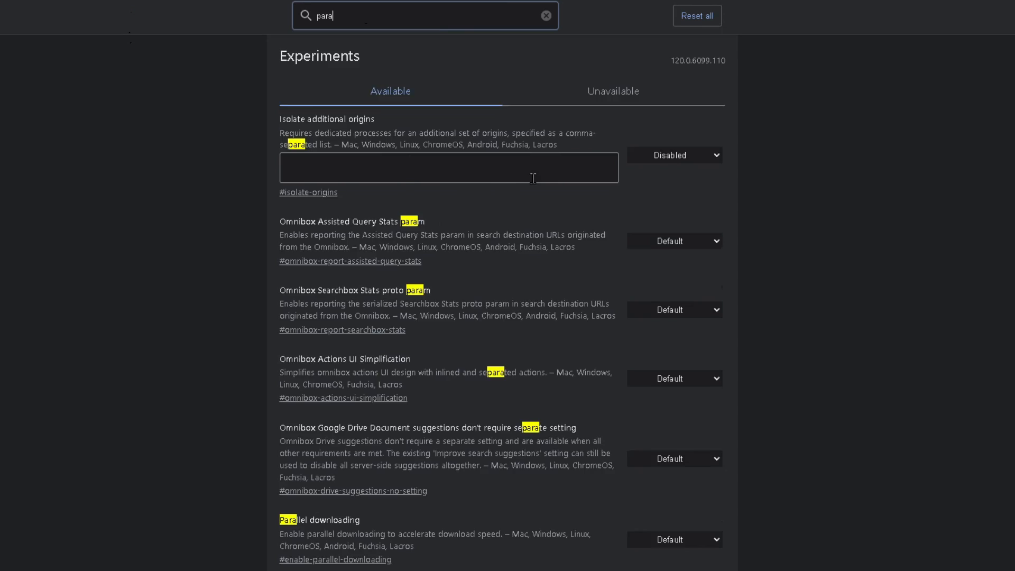
scroll("down", 3)
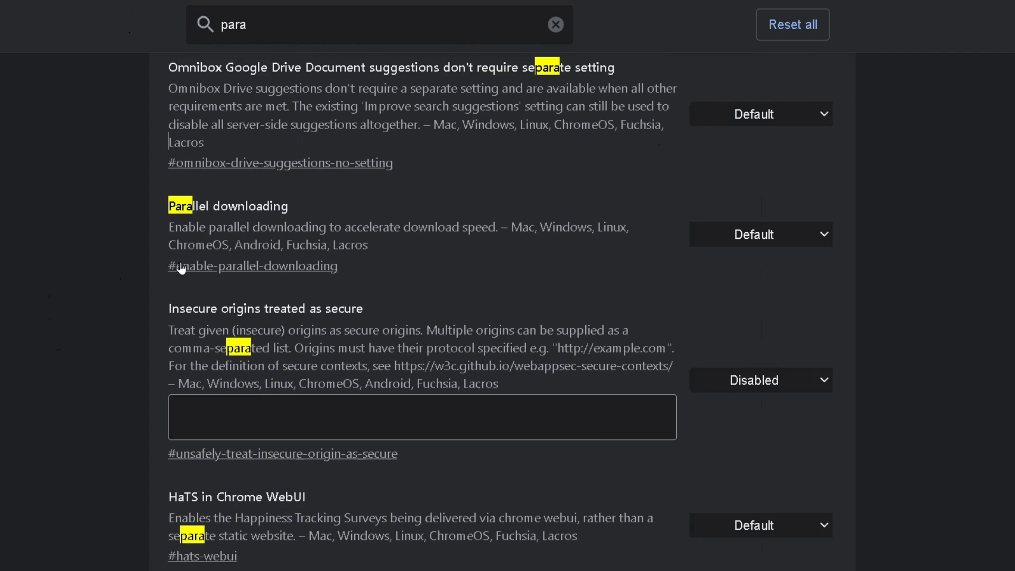
mouse_move(444, 247)
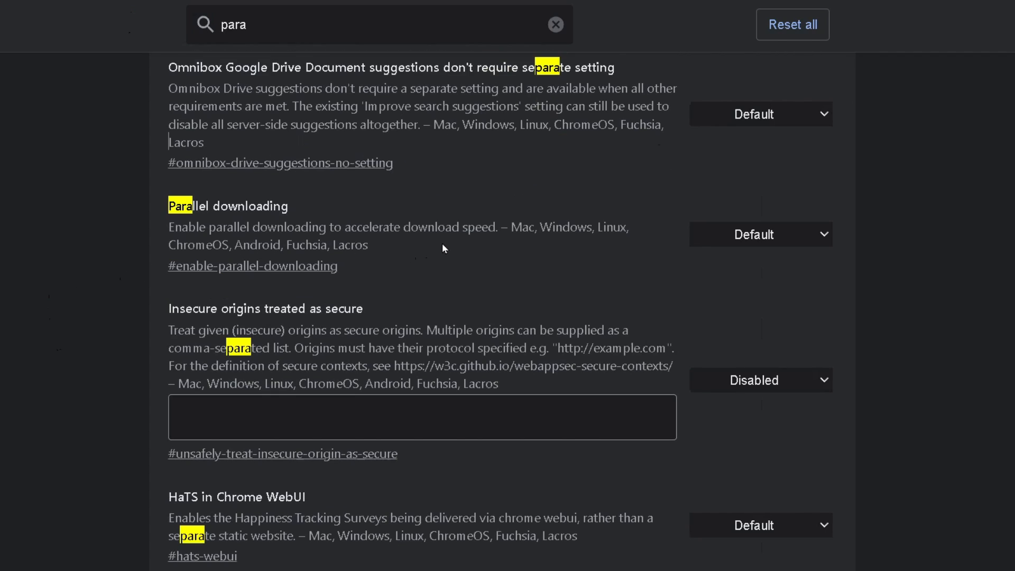
mouse_move(469, 276)
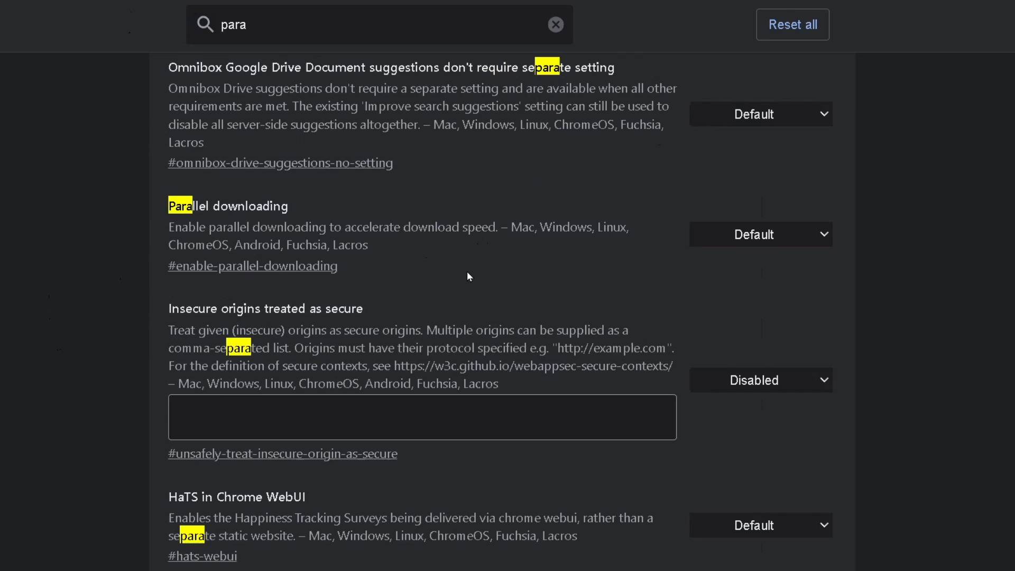
mouse_move(779, 239)
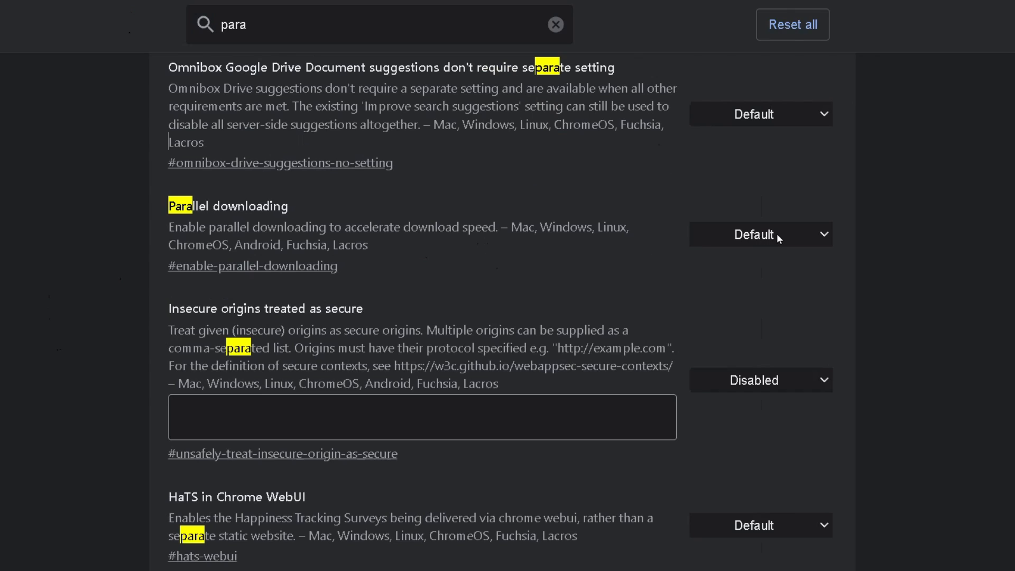
left_click(760, 234)
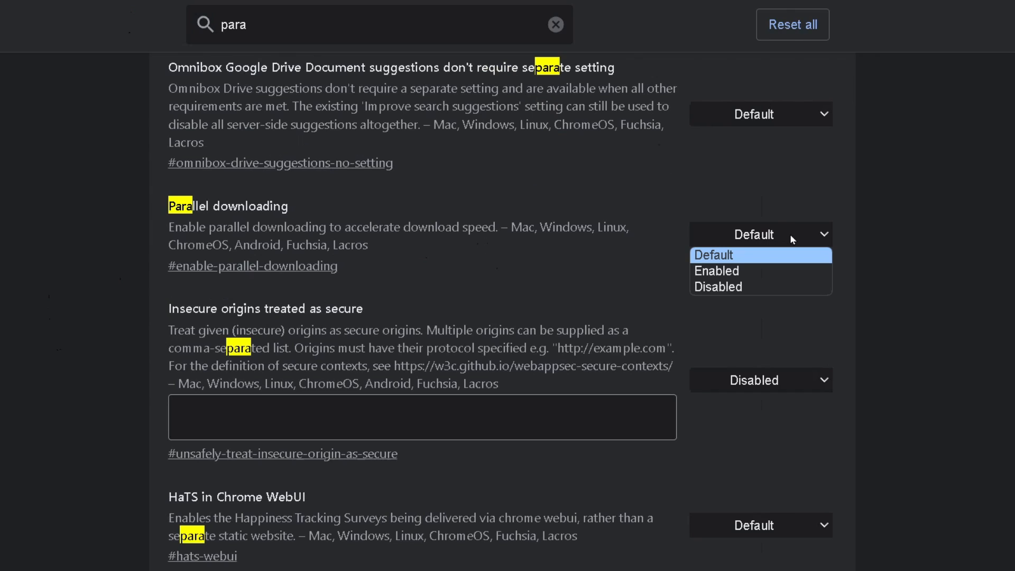
mouse_move(792, 248)
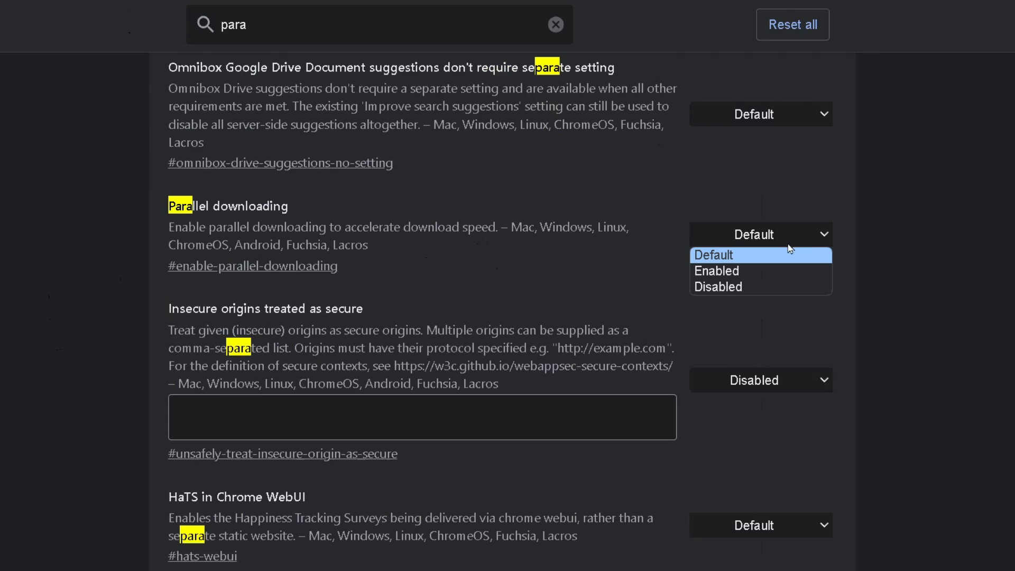
mouse_move(771, 271)
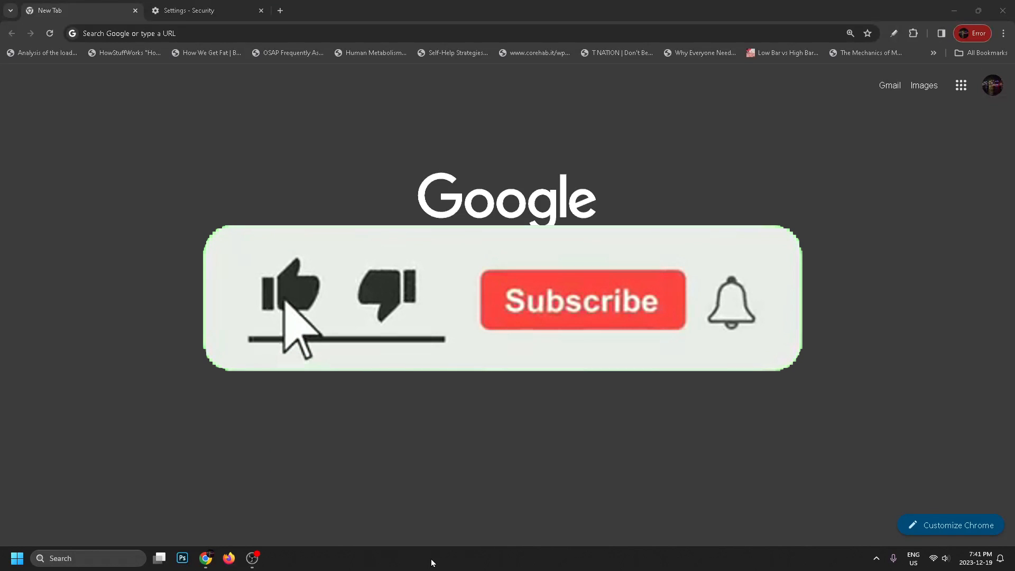
left_click(582, 300)
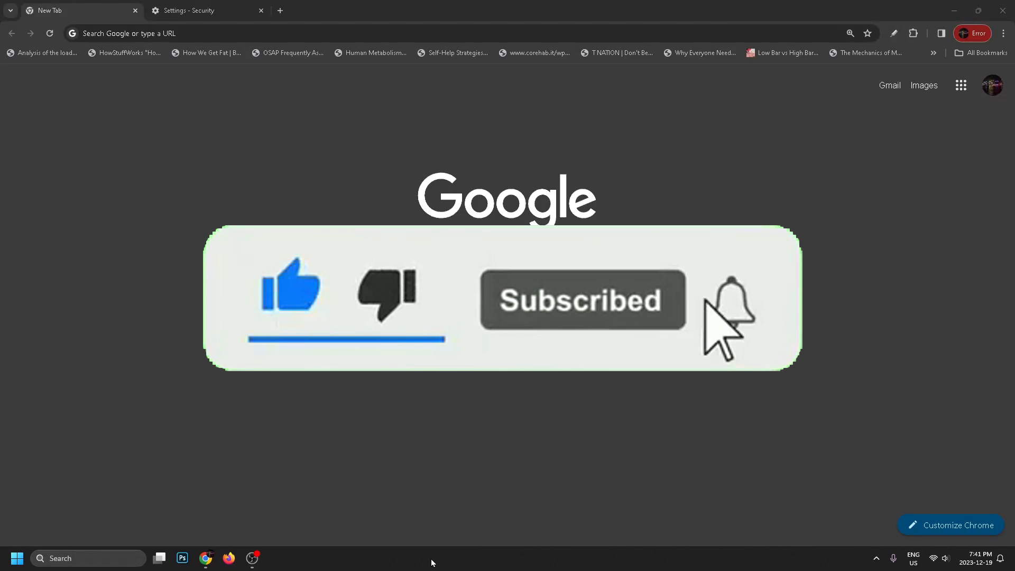